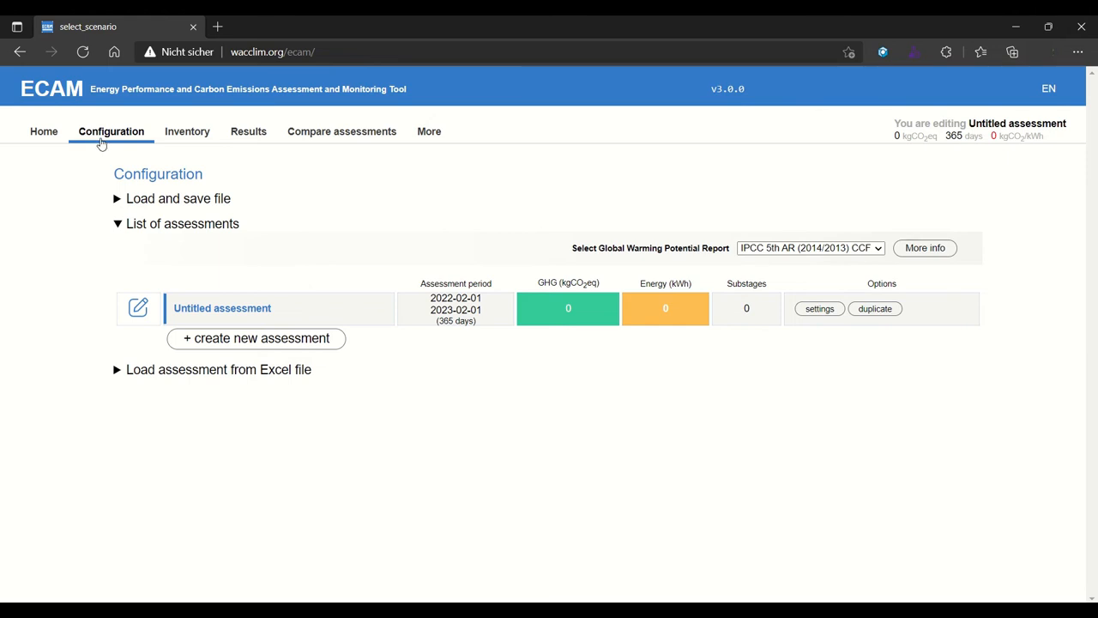
Browse the Inventory, the Results summary with 0 GHG emissions, and Compare assessments.
left_click(187, 131)
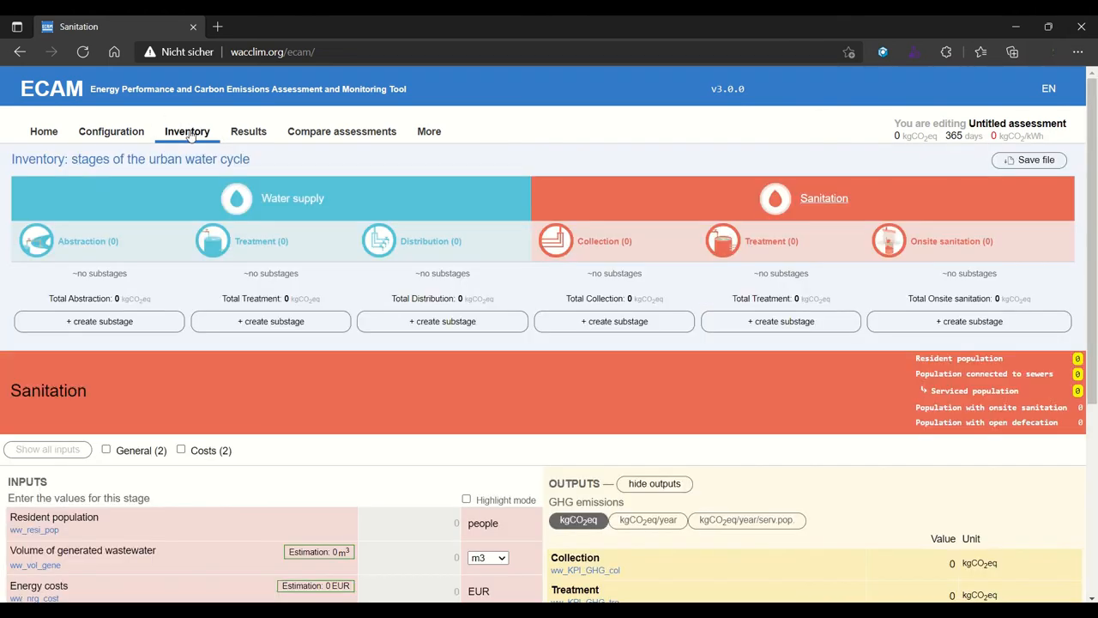
left_click(248, 131)
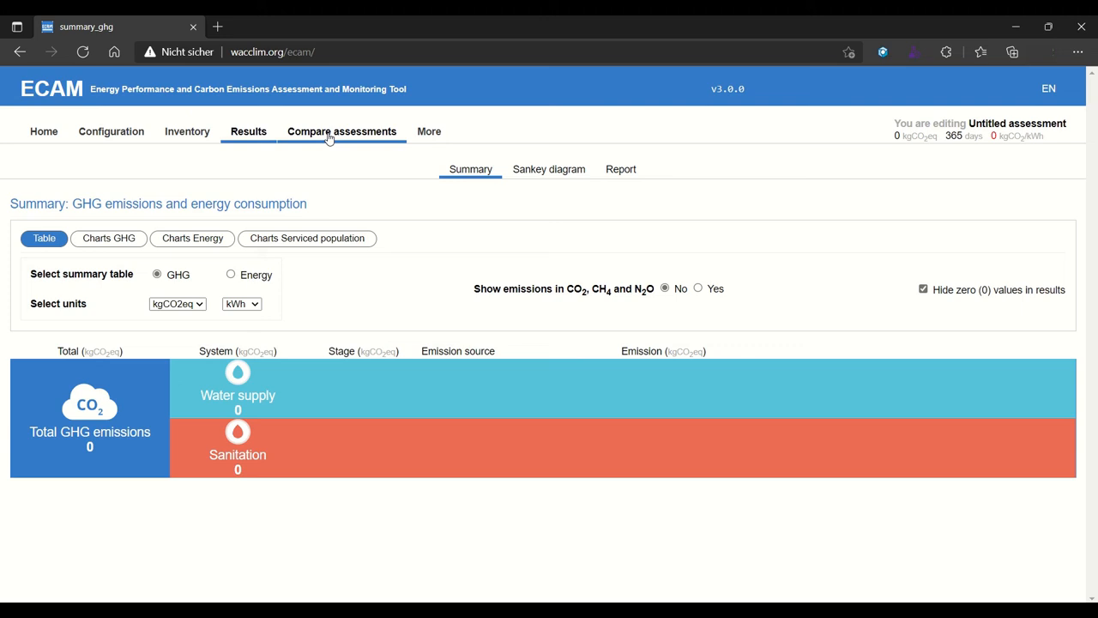
left_click(111, 131)
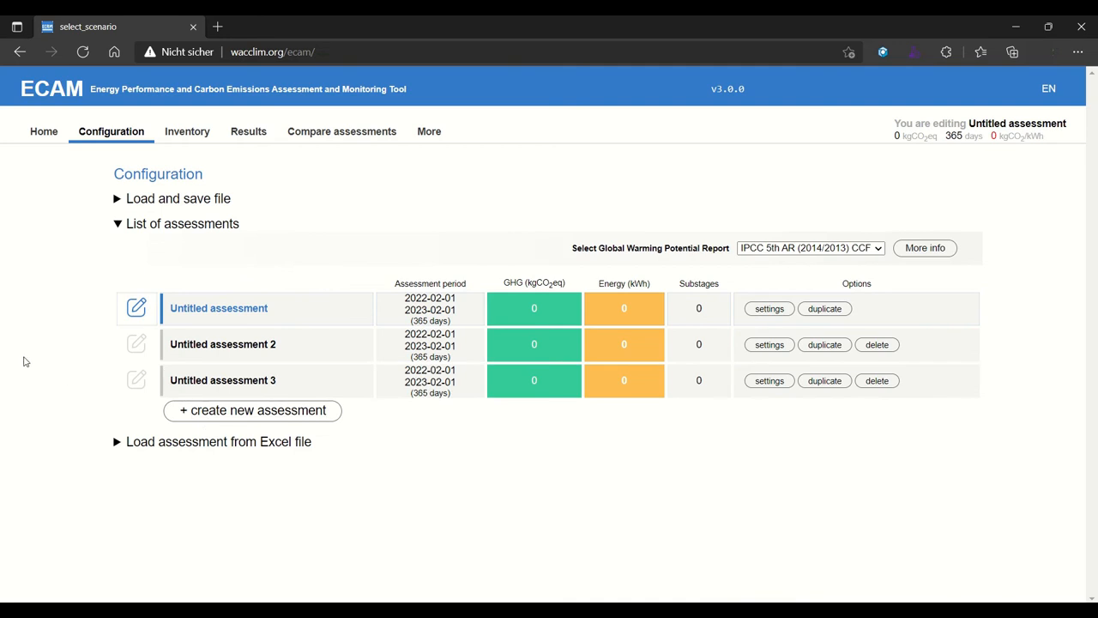
Show Untitled assessment settings: period 01.02.2022–01.02.2023 (365 days), currency EUR.
left_click(769, 308)
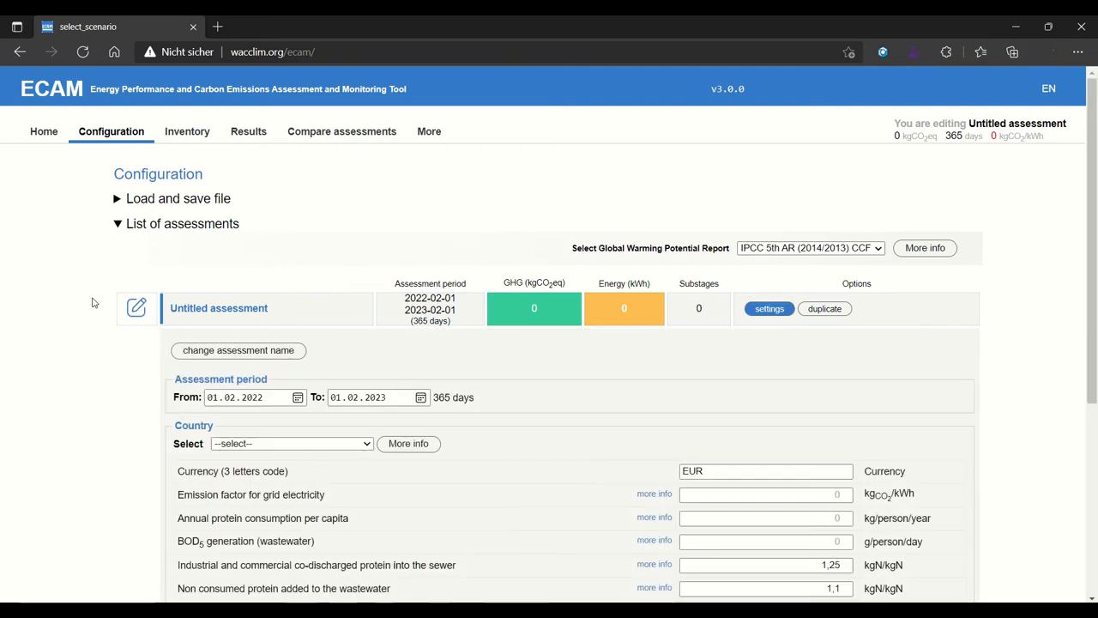
scroll("down", 3)
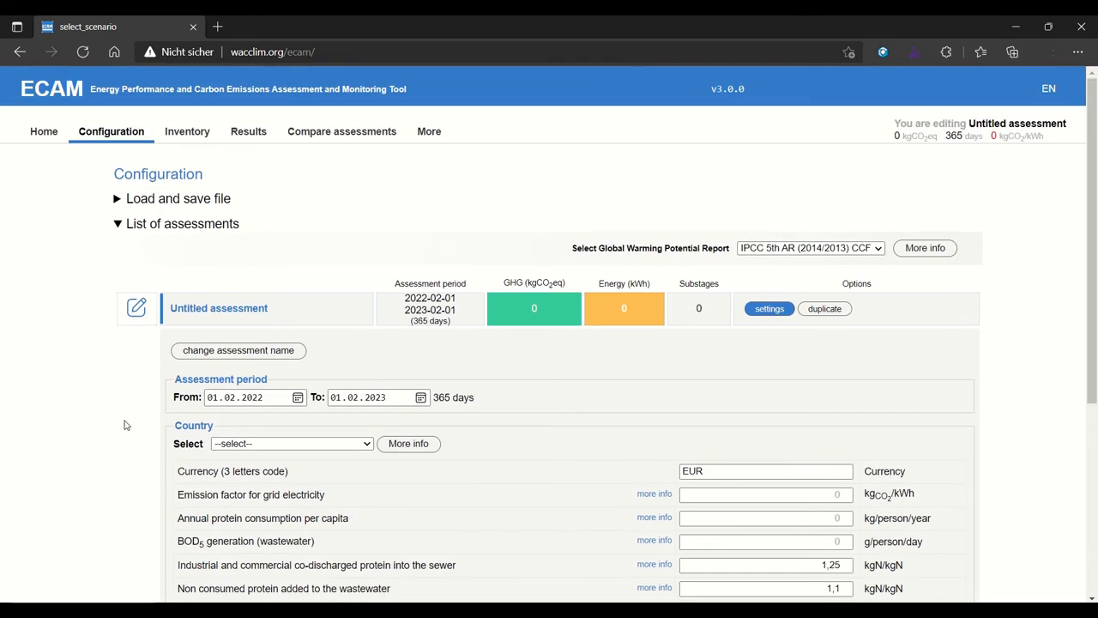
mouse_move(529, 251)
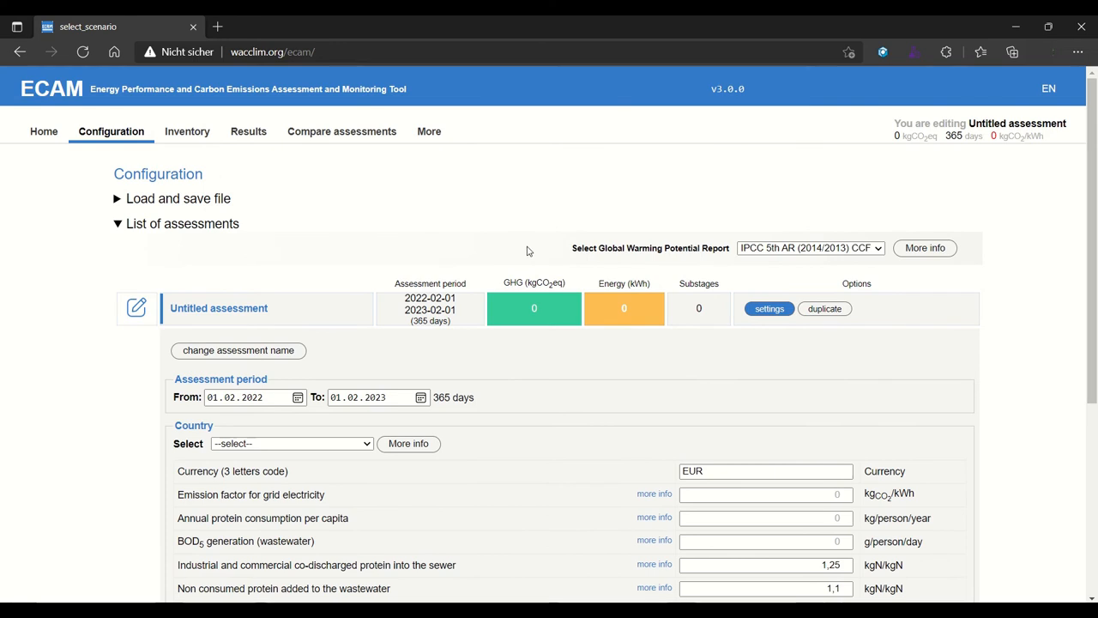
mouse_move(549, 251)
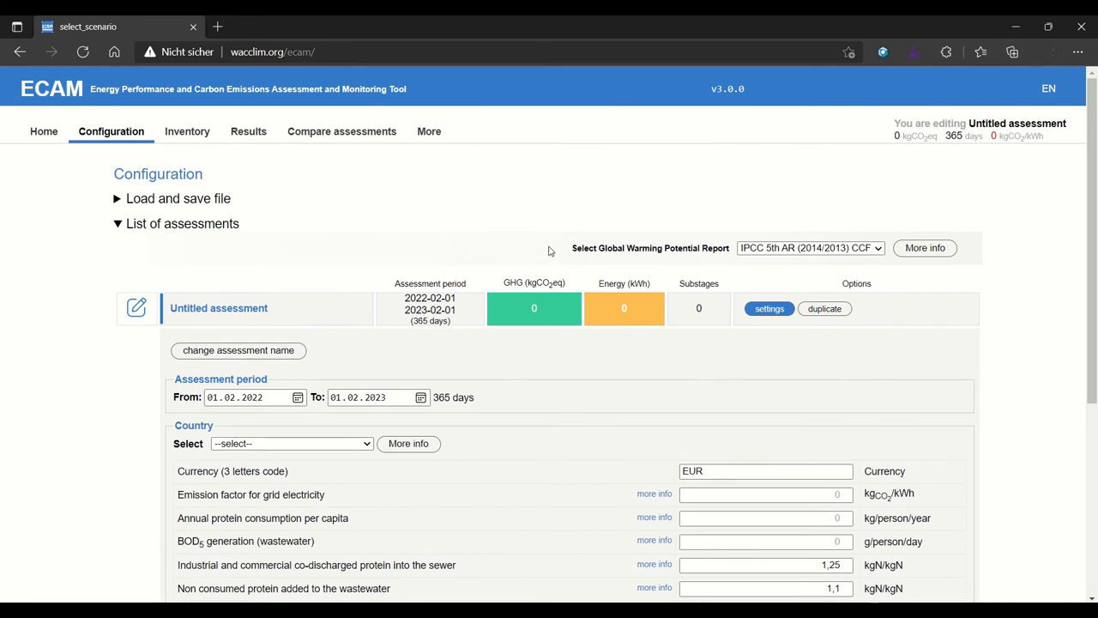
mouse_move(553, 254)
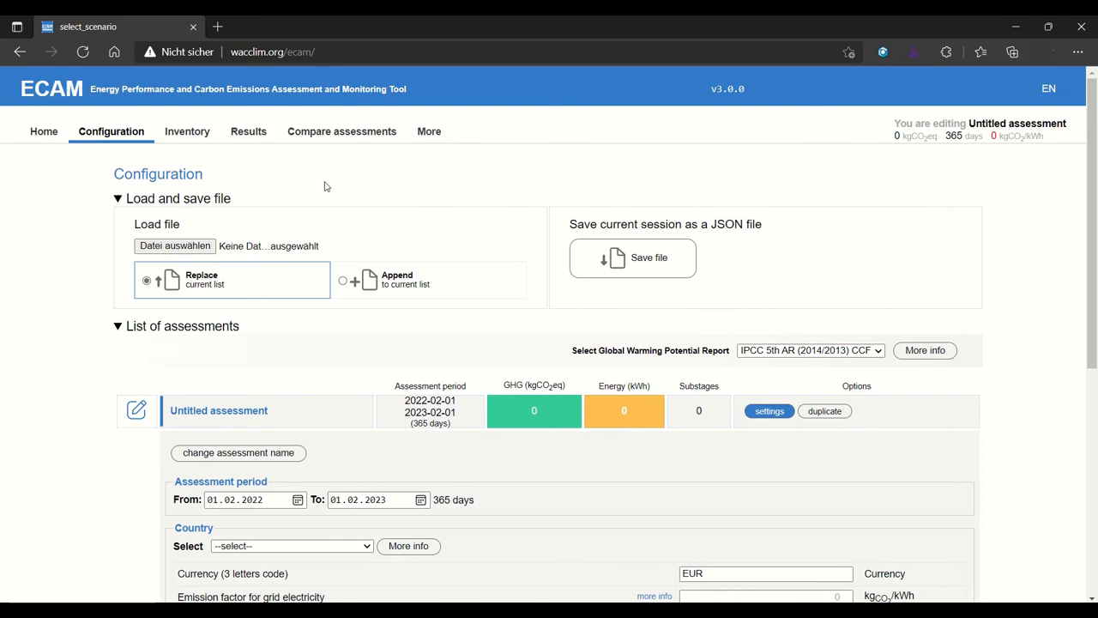
mouse_move(343, 187)
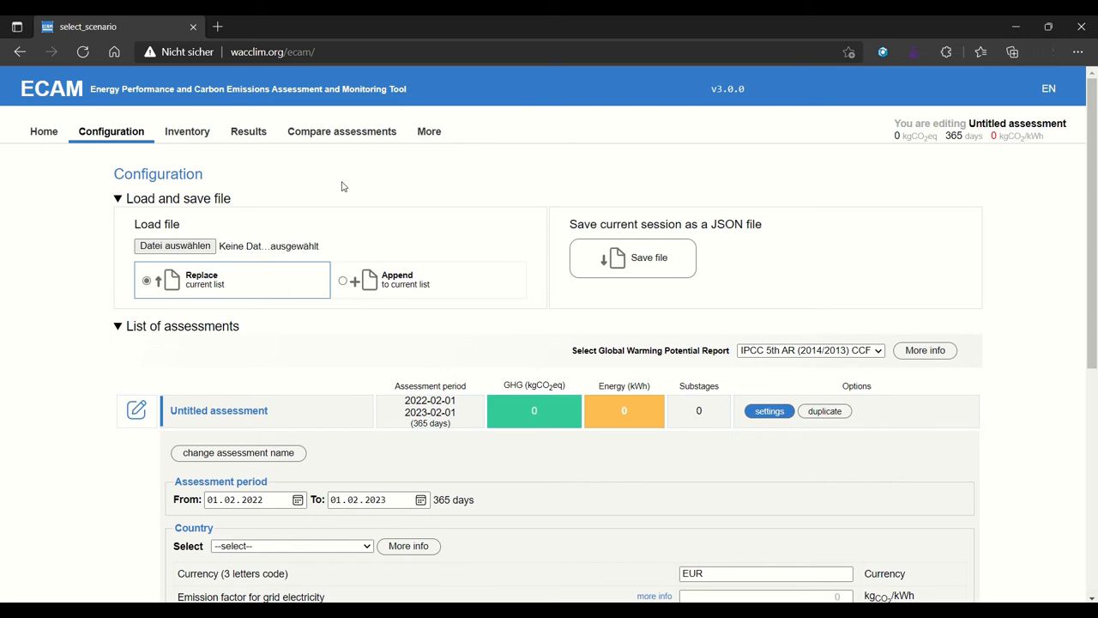
mouse_move(309, 179)
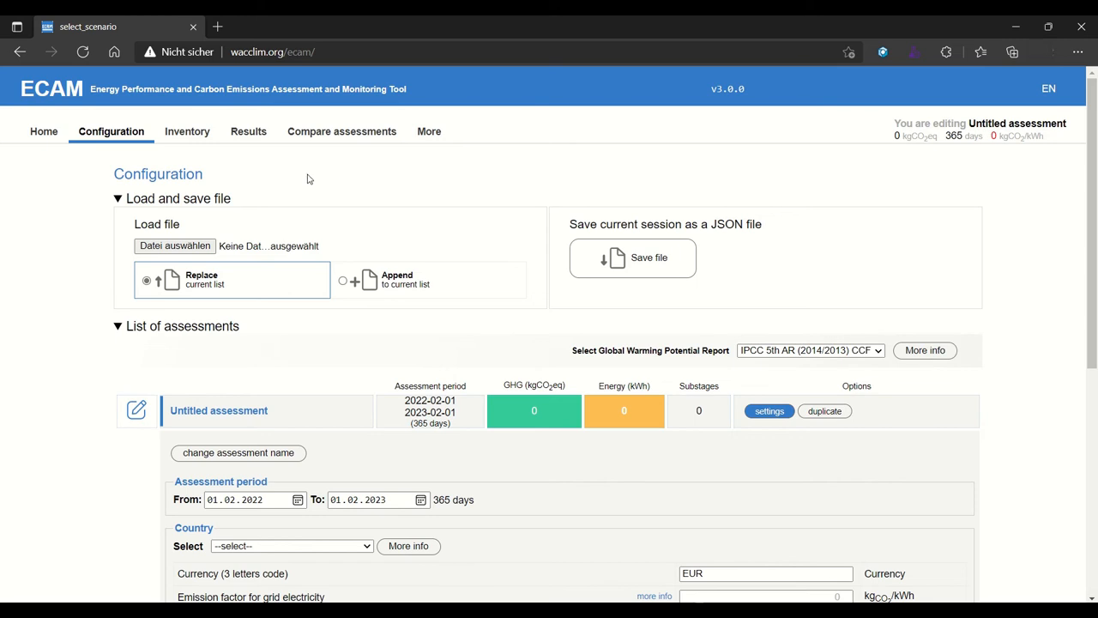
Show the Inventory of urban water cycle stages, with no substages in any stage.
left_click(187, 130)
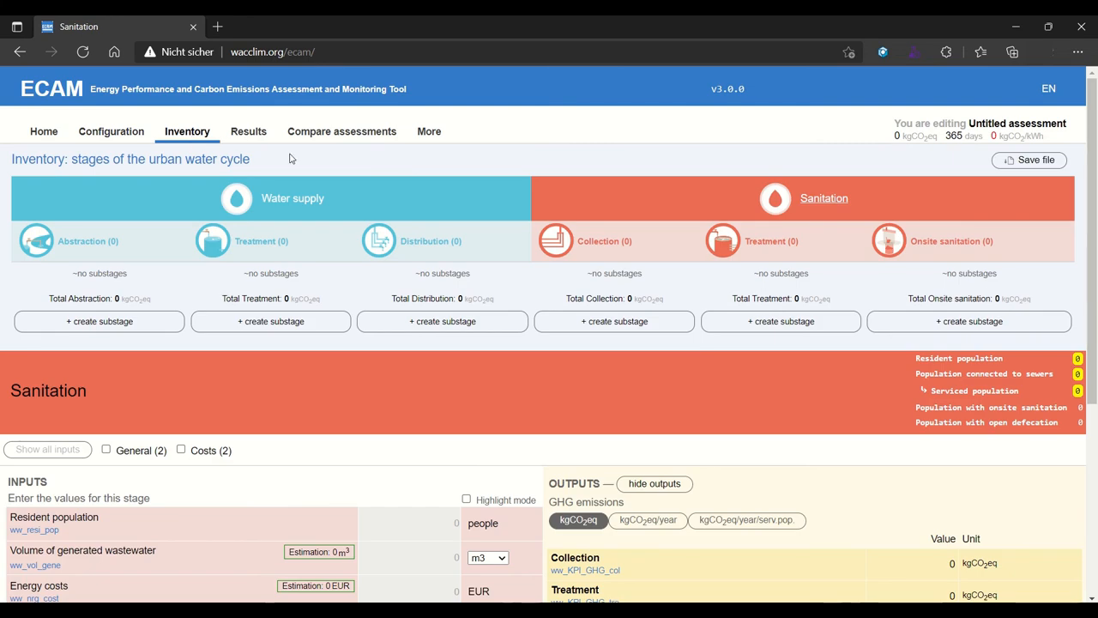
mouse_move(331, 166)
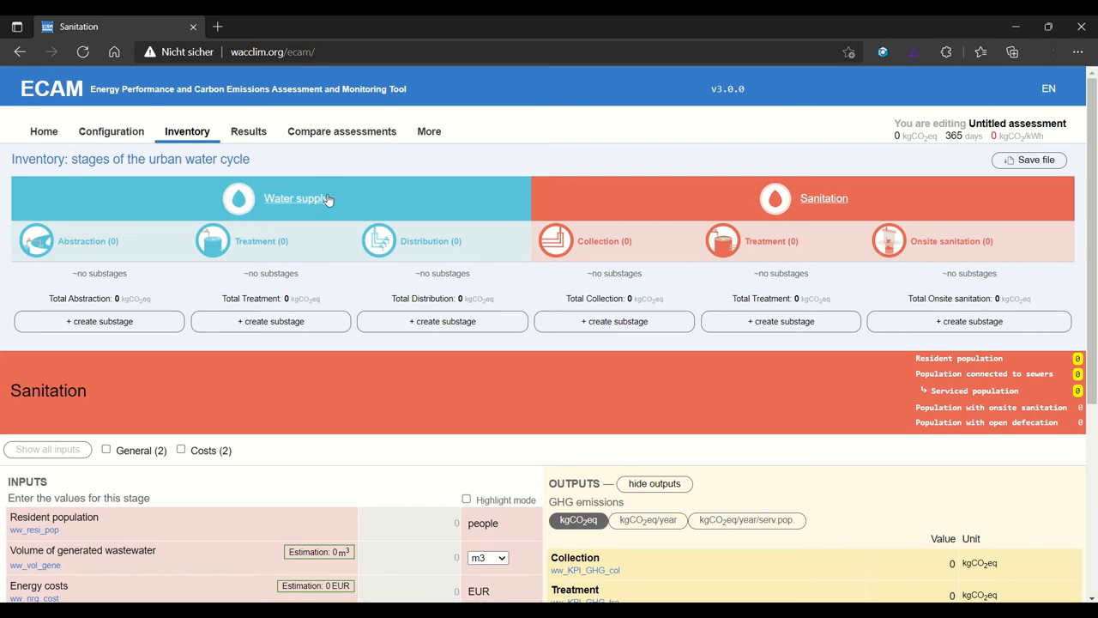
mouse_move(653, 151)
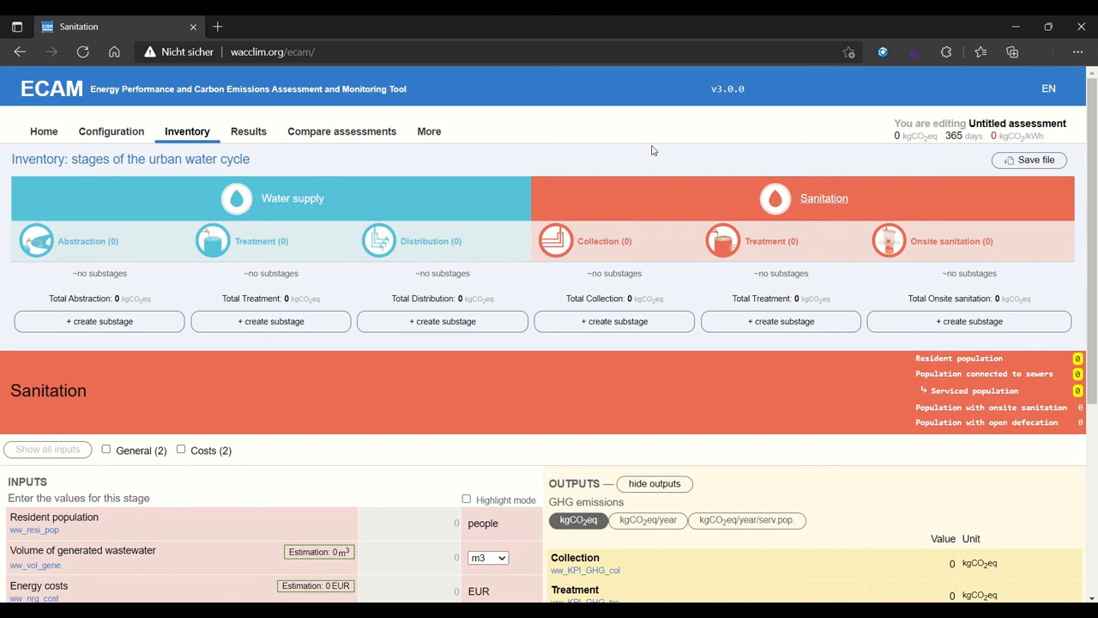
mouse_move(492, 150)
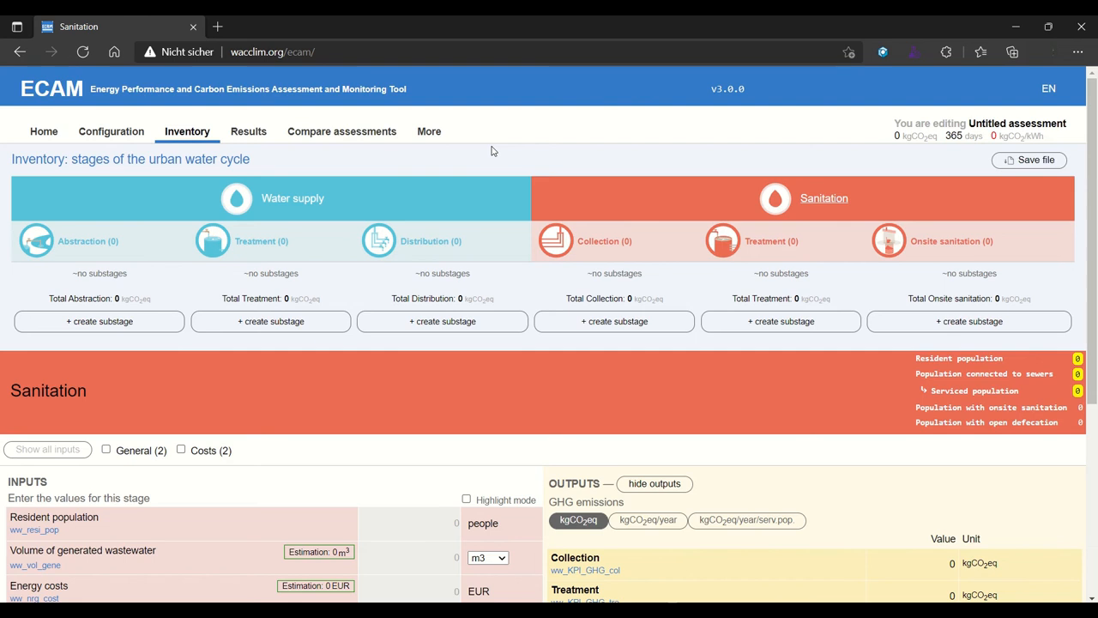
left_click(781, 321)
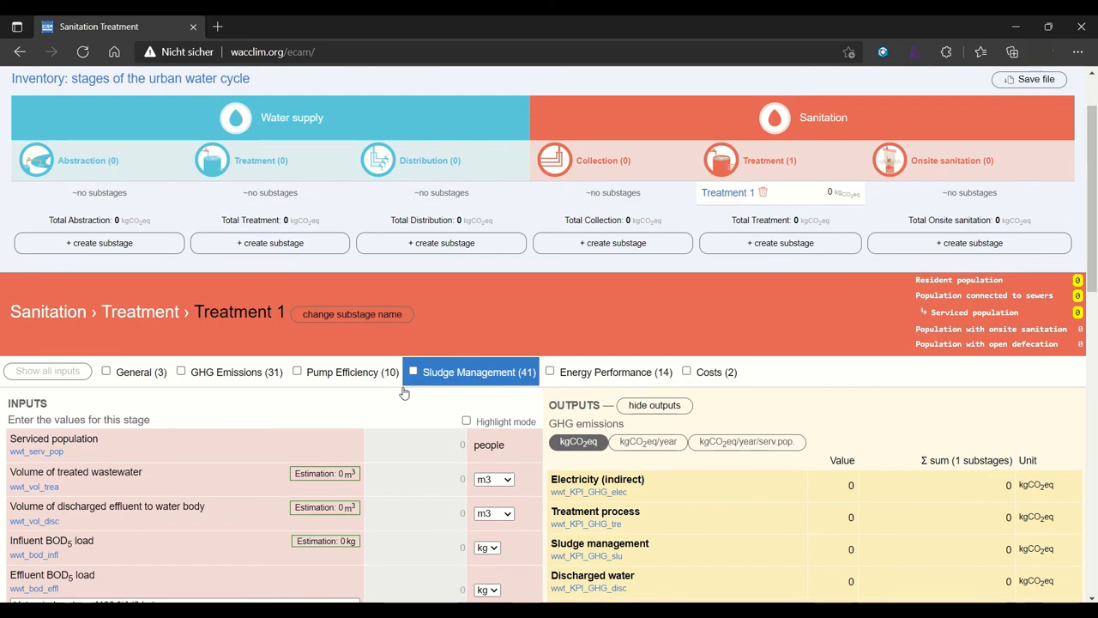
scroll("down", 3)
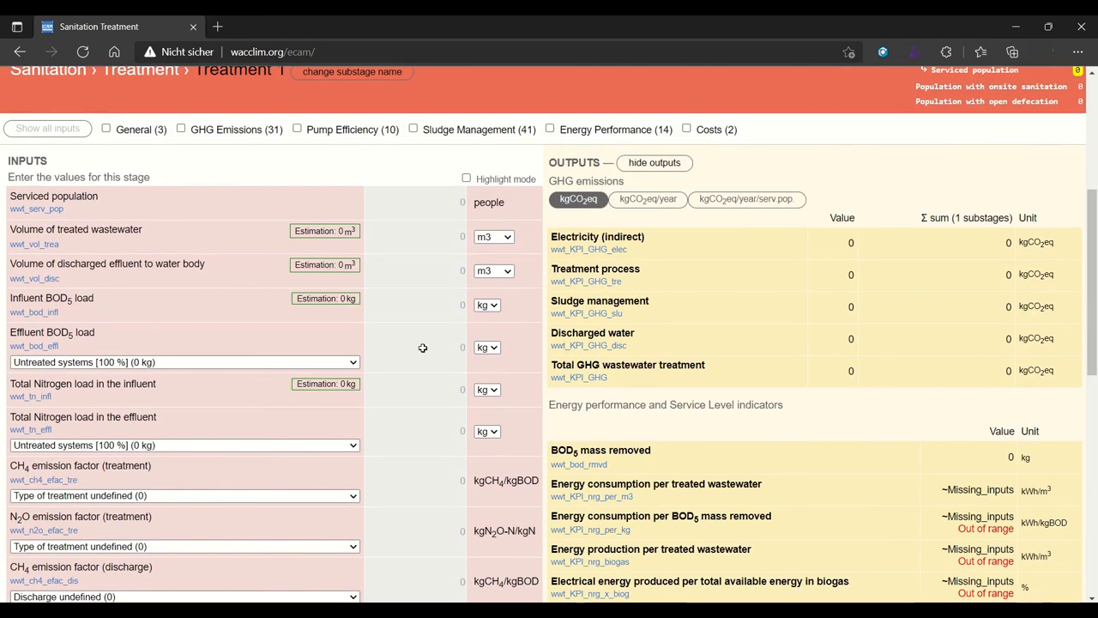
scroll("down", 3)
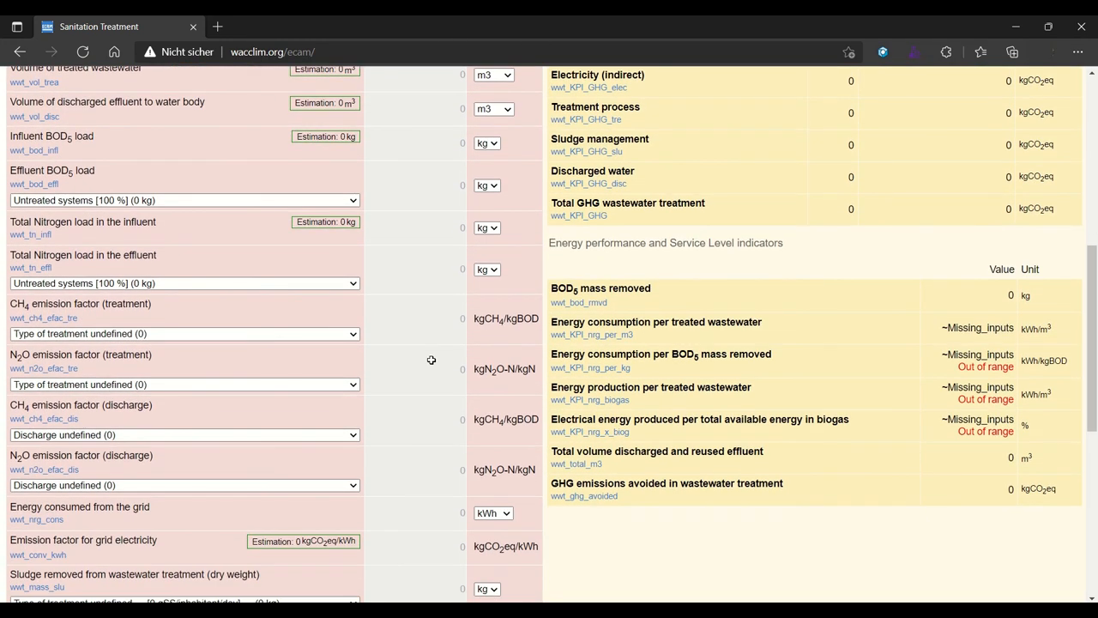
scroll("up", 3)
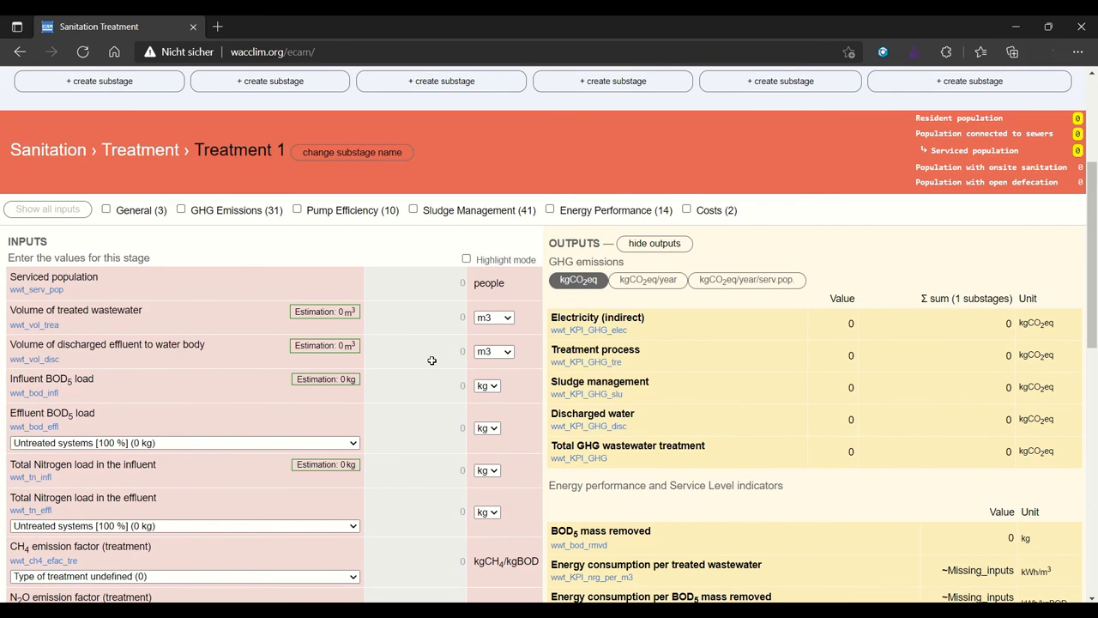
left_click(654, 244)
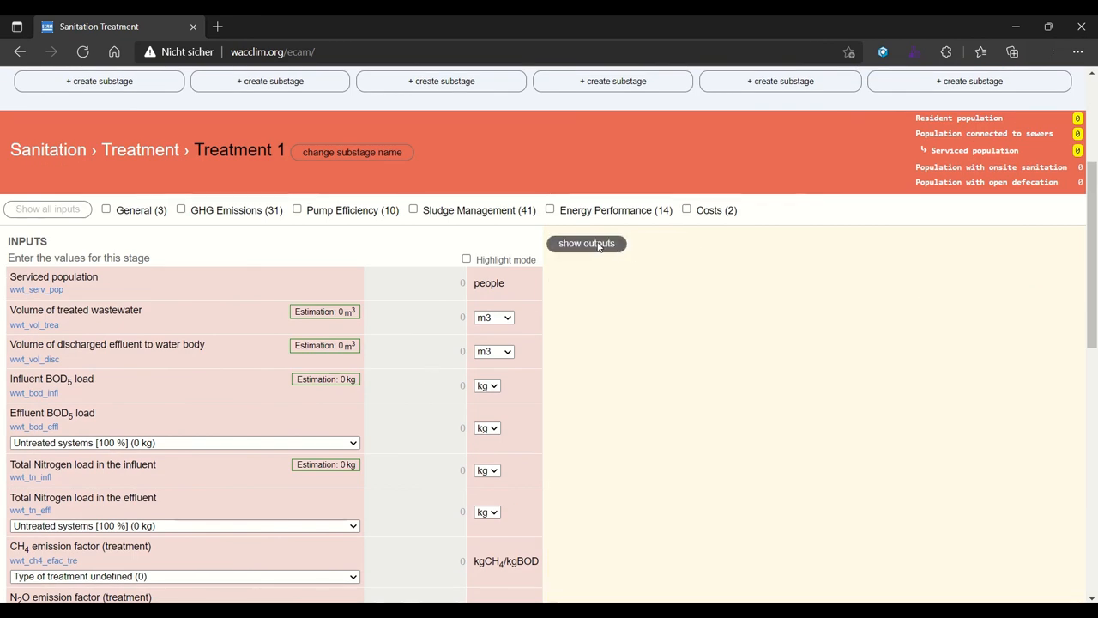
left_click(586, 243)
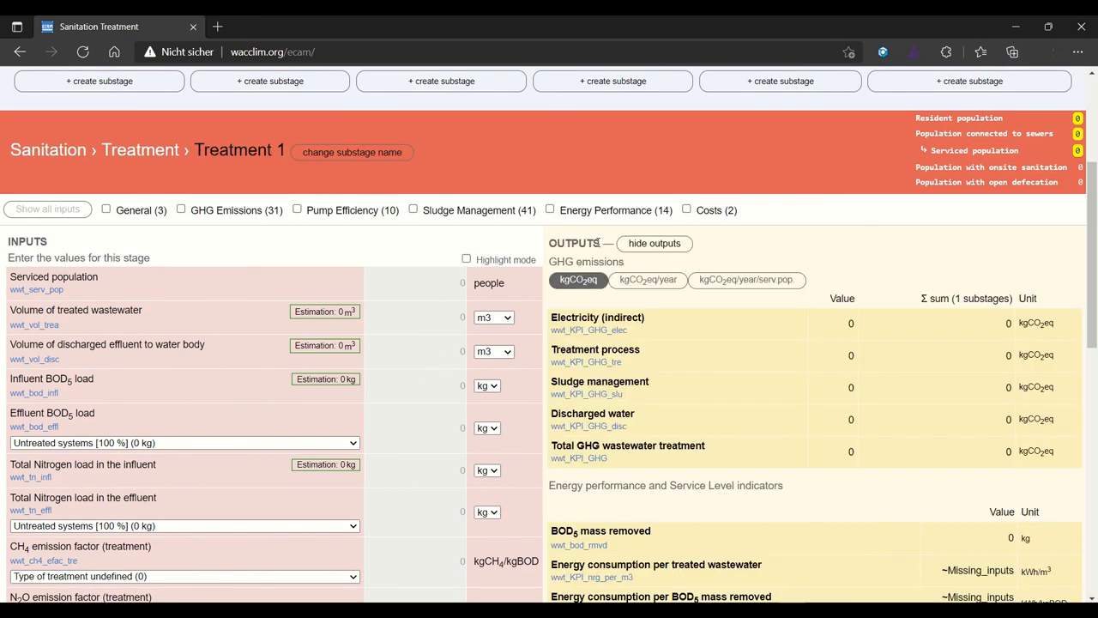
mouse_move(854, 287)
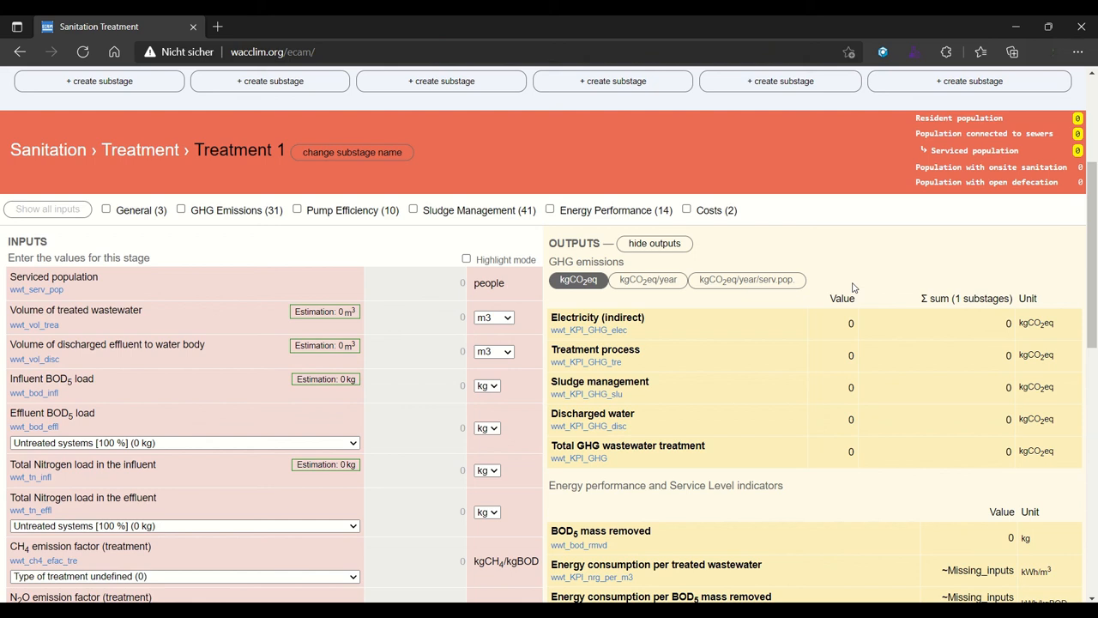
scroll("down", 3)
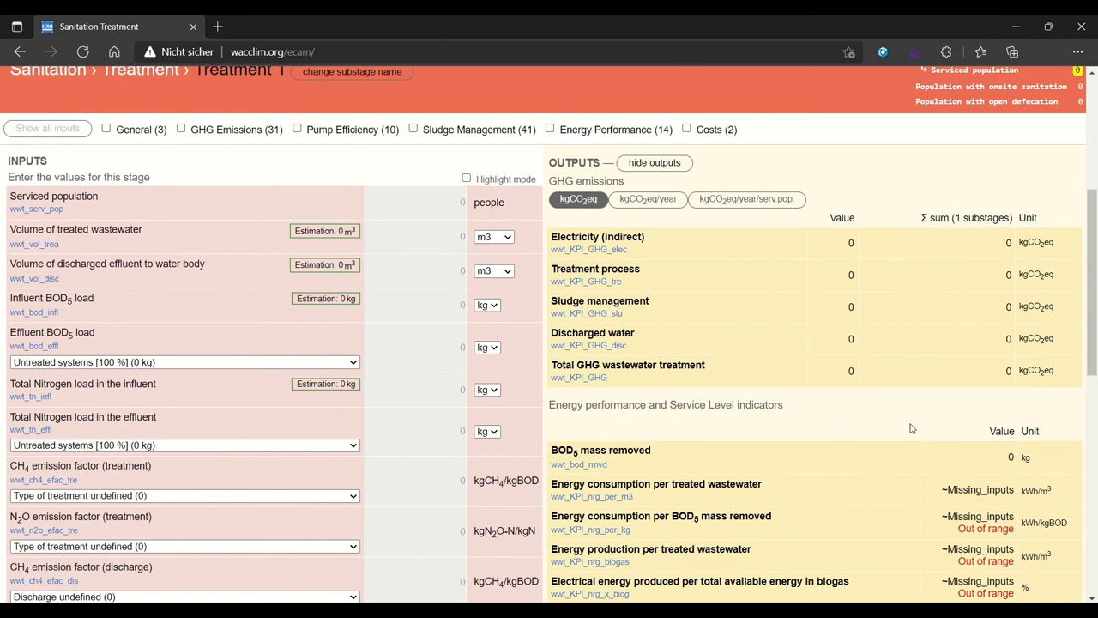
mouse_move(891, 420)
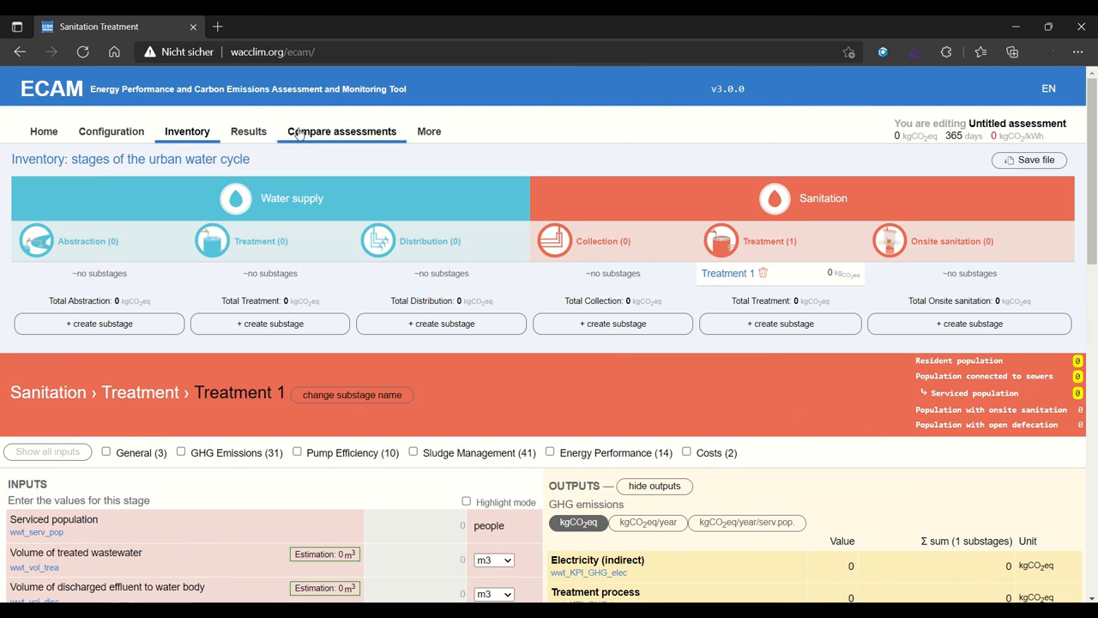
Display the printable Results report listing 0 kgCO2eq and 0 kWh for every stage.
left_click(248, 130)
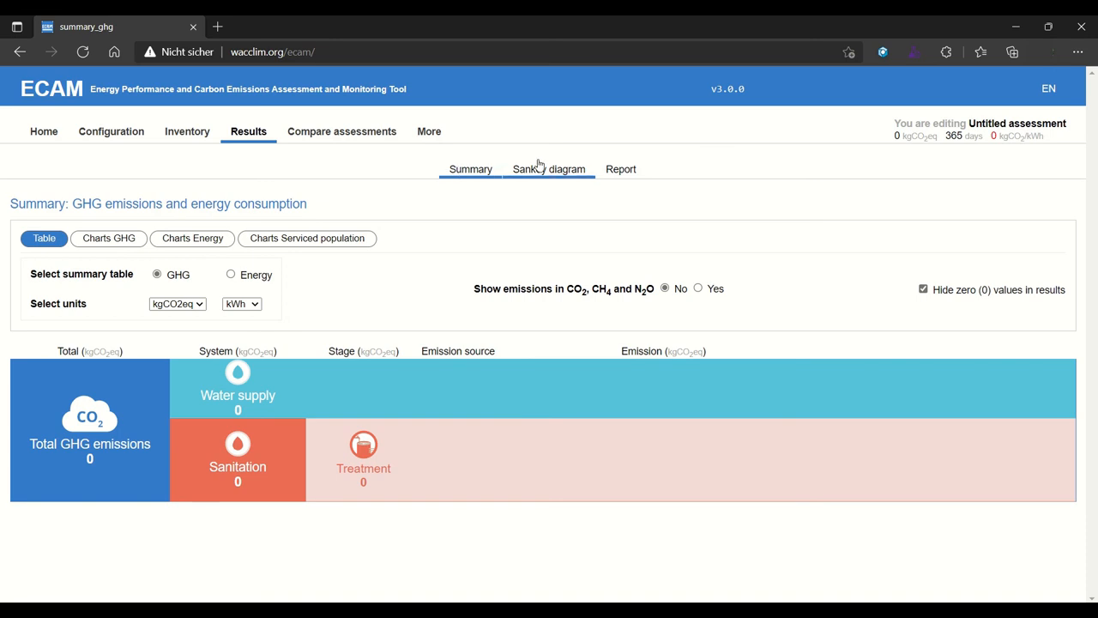
left_click(621, 169)
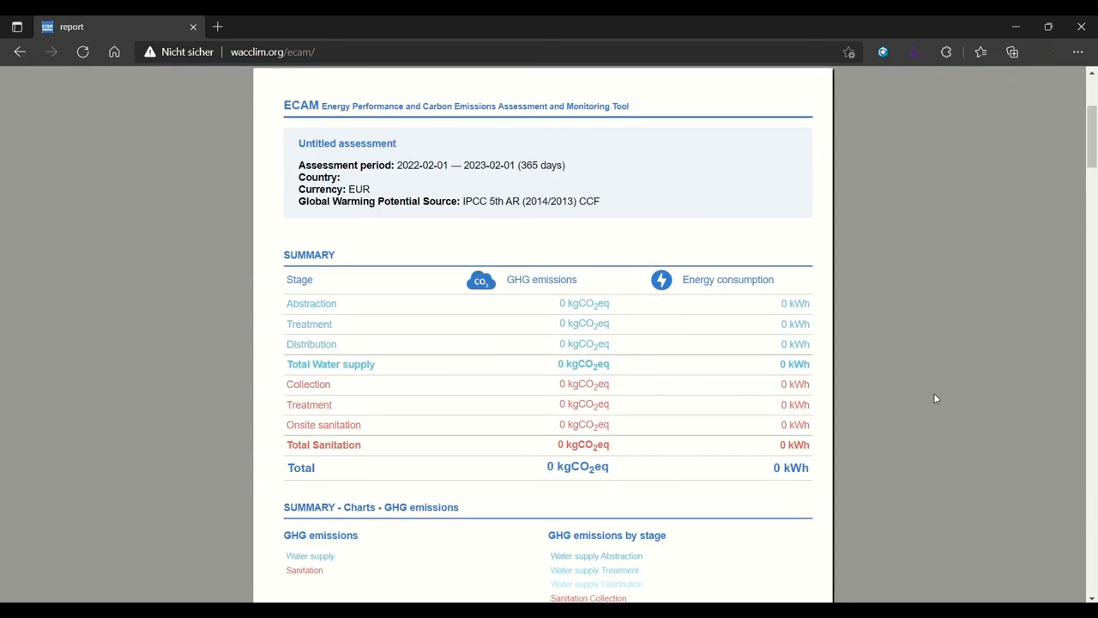
scroll("up", 3)
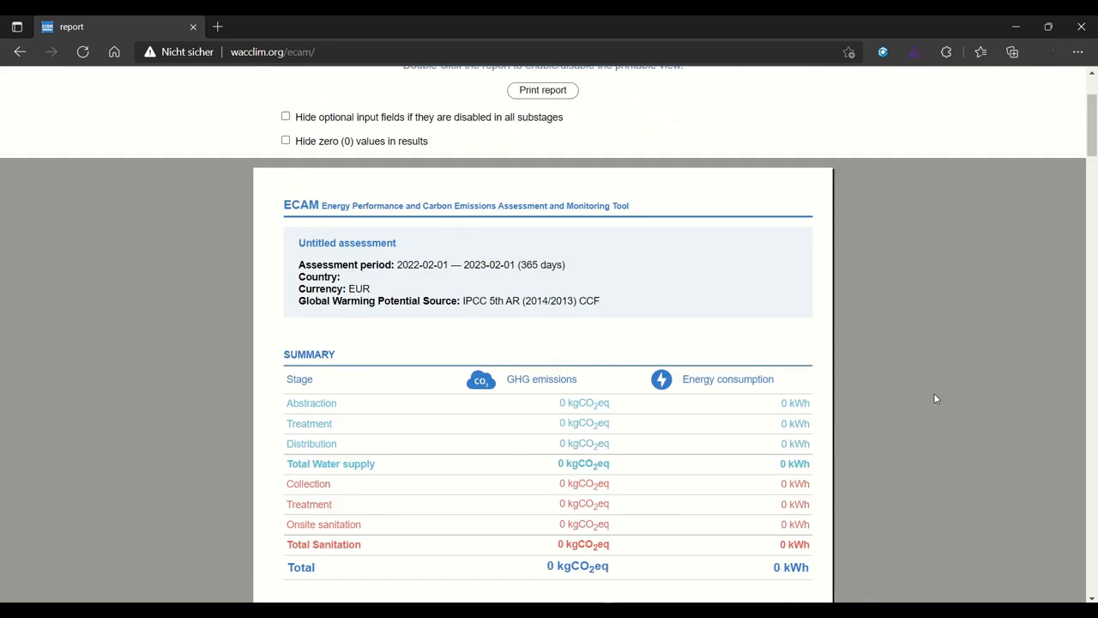
scroll("up", 3)
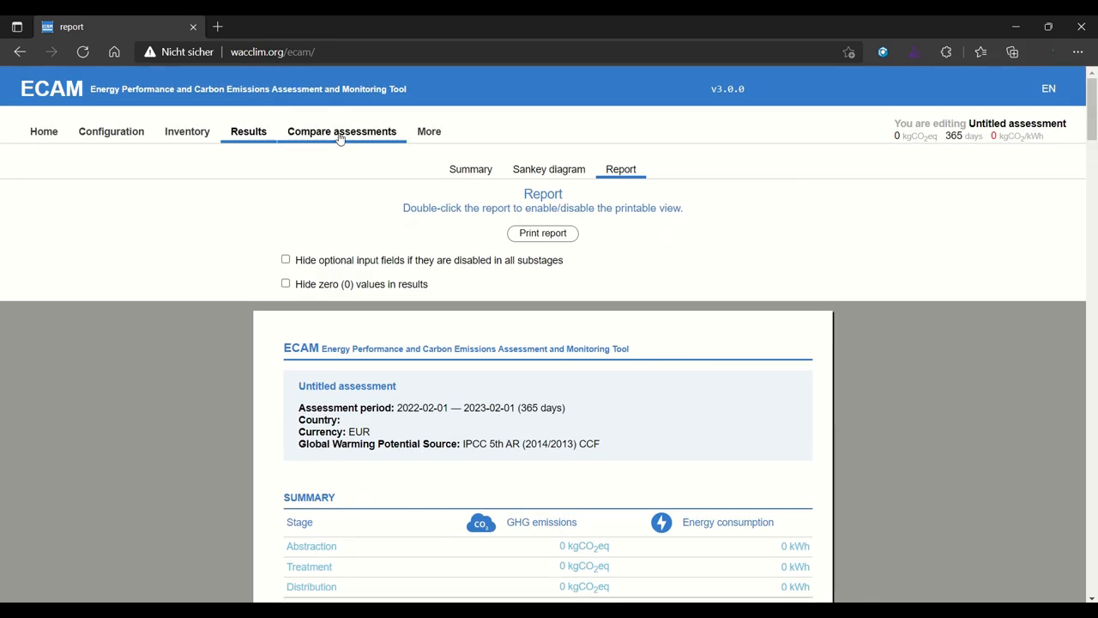
Compare Untitled assessment with Untitled assessments 2 and 3 side by side, all at zero GHG.
left_click(341, 131)
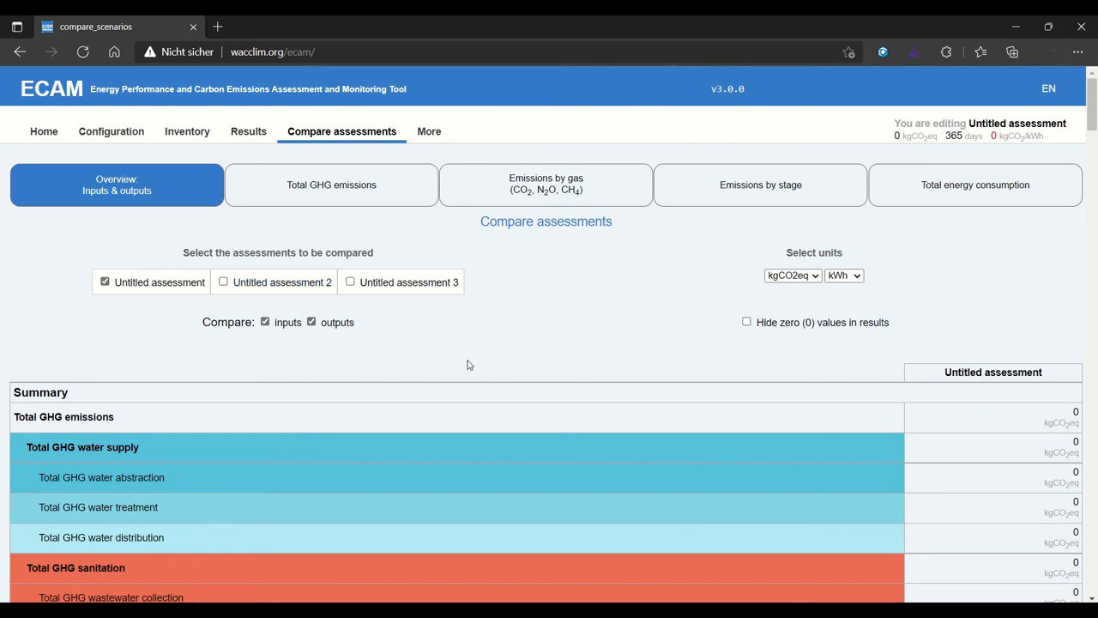
left_click(223, 281)
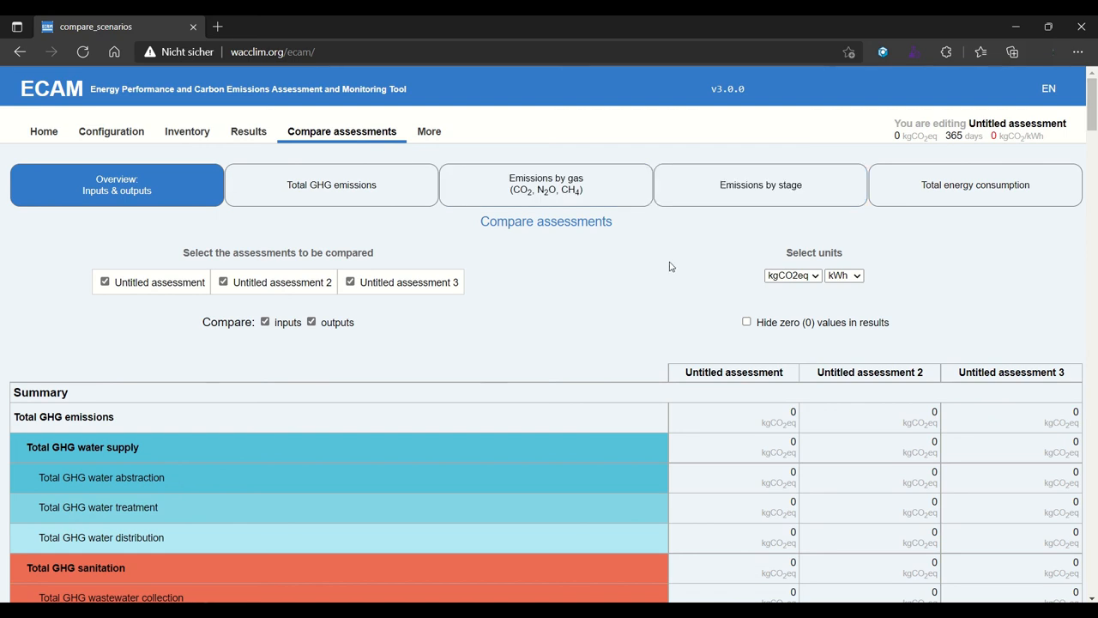
mouse_move(655, 281)
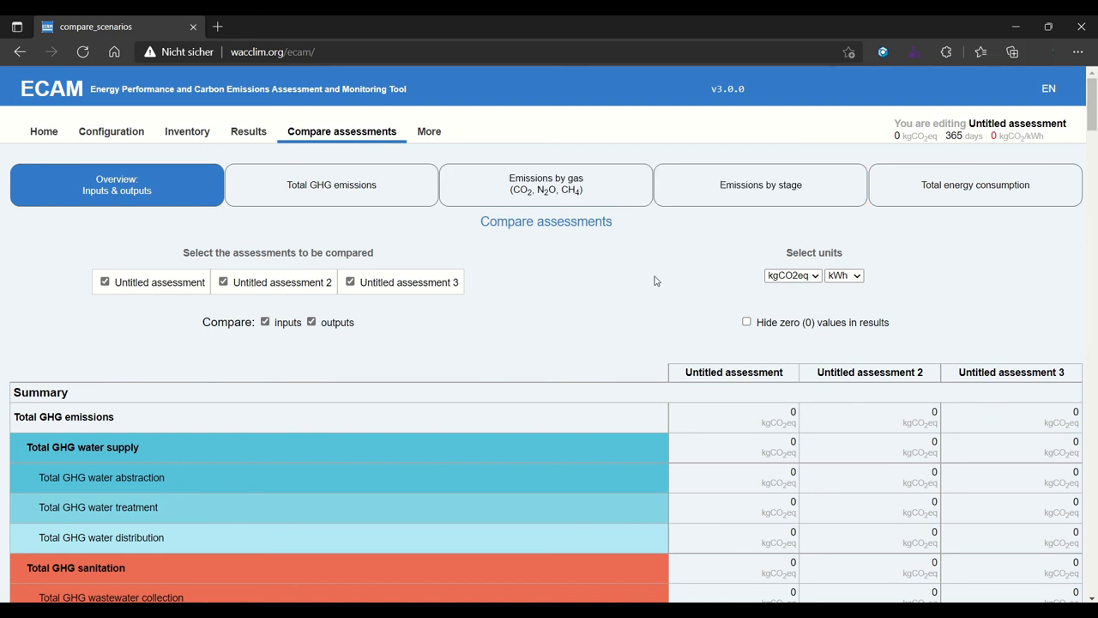
Show the More page with About ECAM, FAQs, Equations, Data tables and references.
left_click(428, 130)
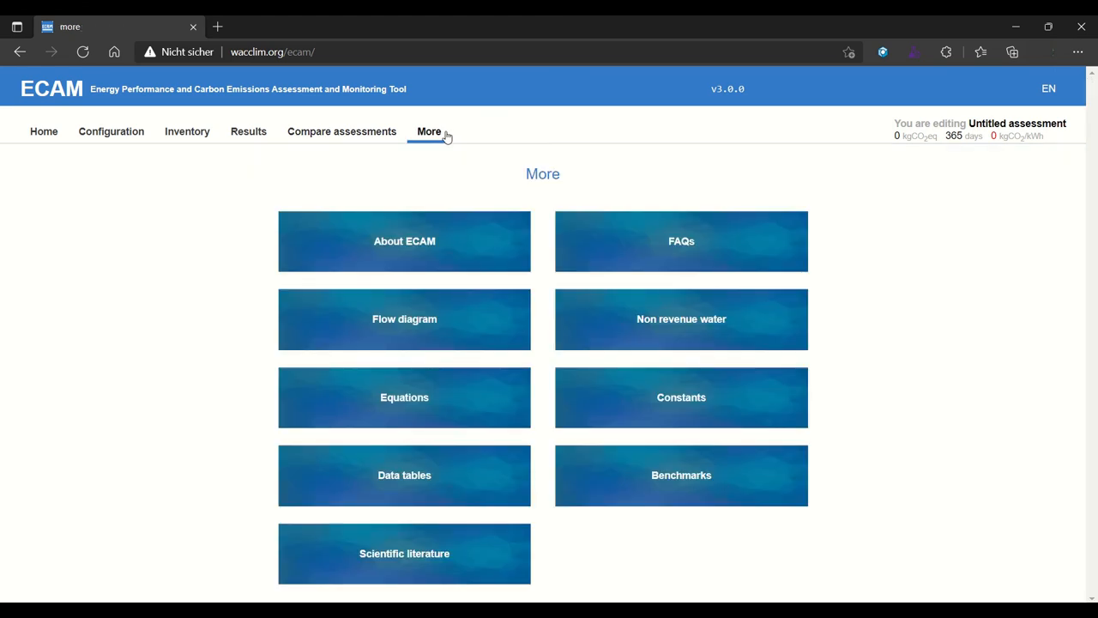
mouse_move(205, 189)
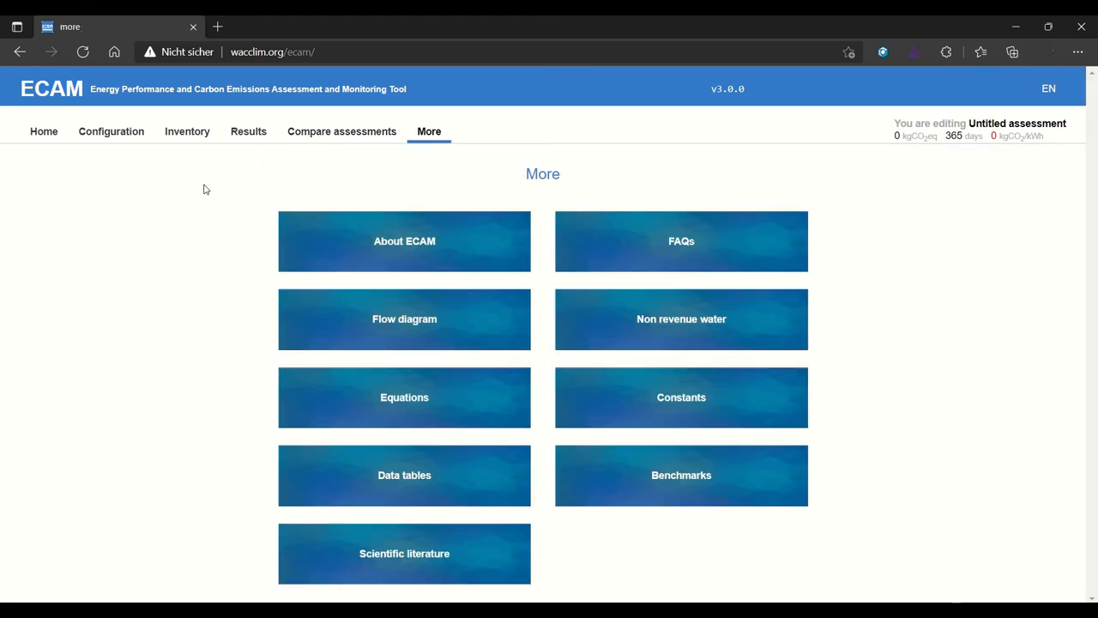
mouse_move(168, 331)
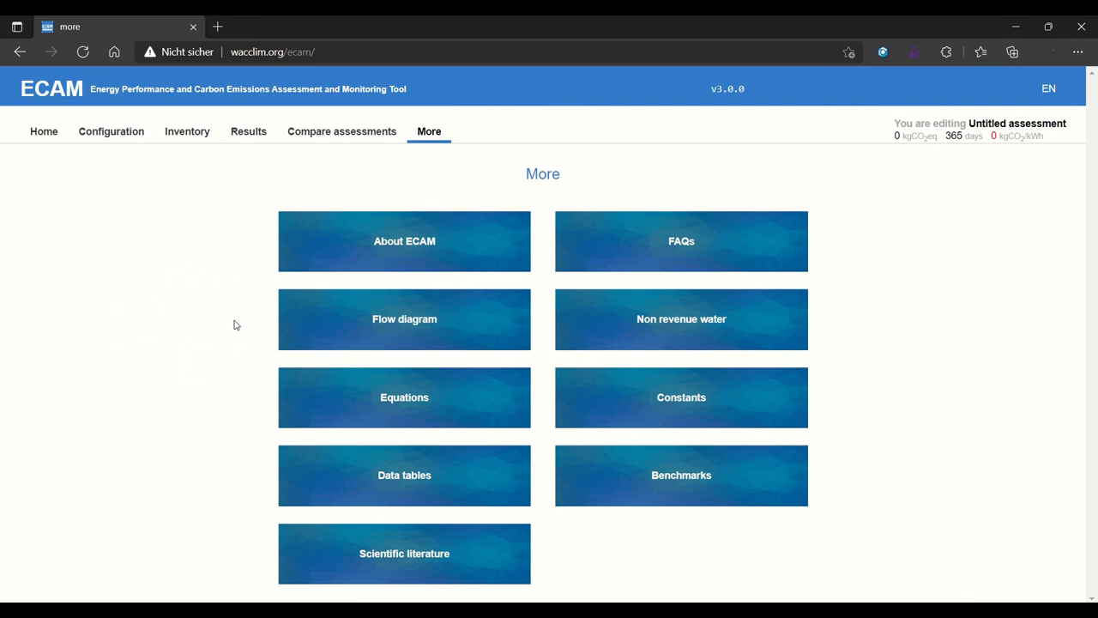
mouse_move(193, 326)
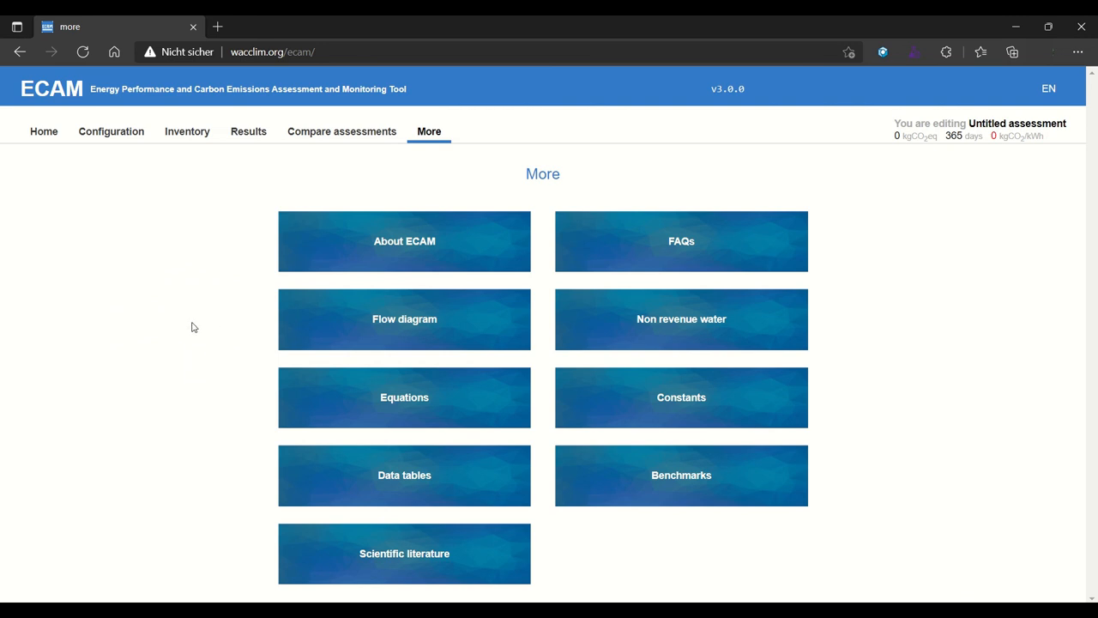